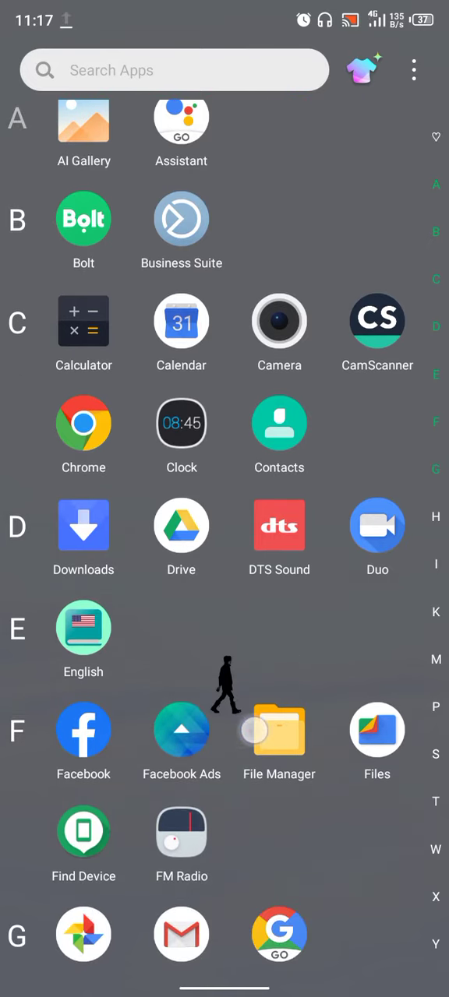
- Launch Facebook Ads and move between Create Campaign and the Settings page
scroll(down, 3)
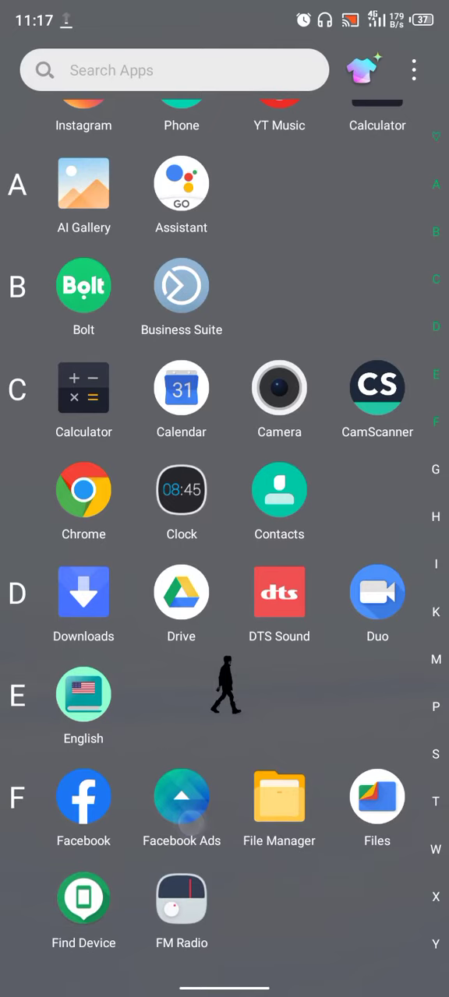
scroll(down, 3)
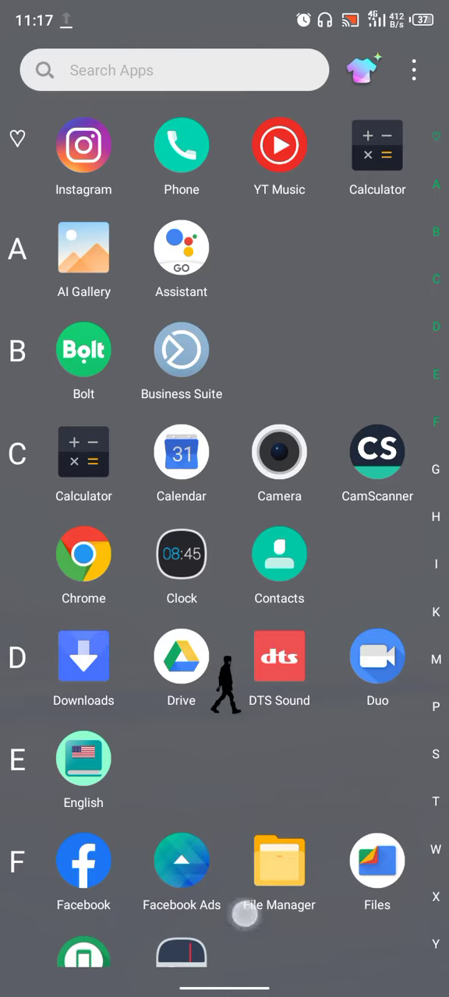
click(181, 860)
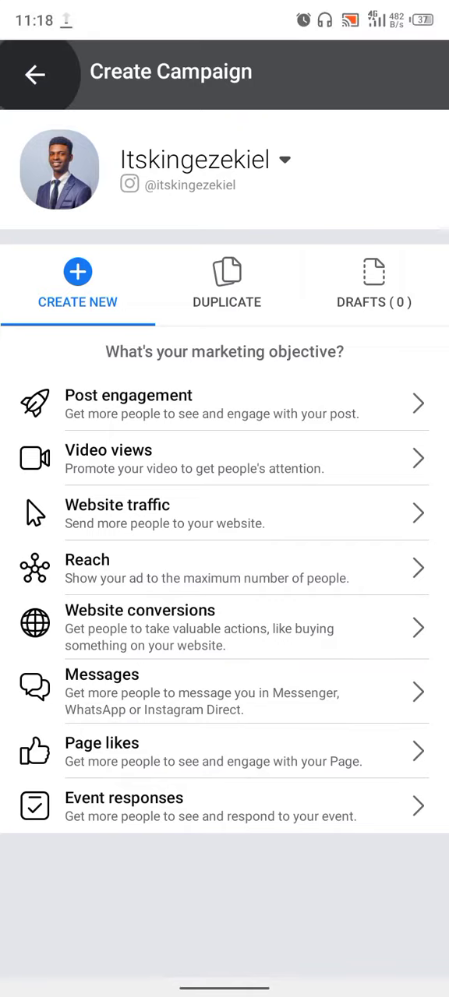
click(405, 950)
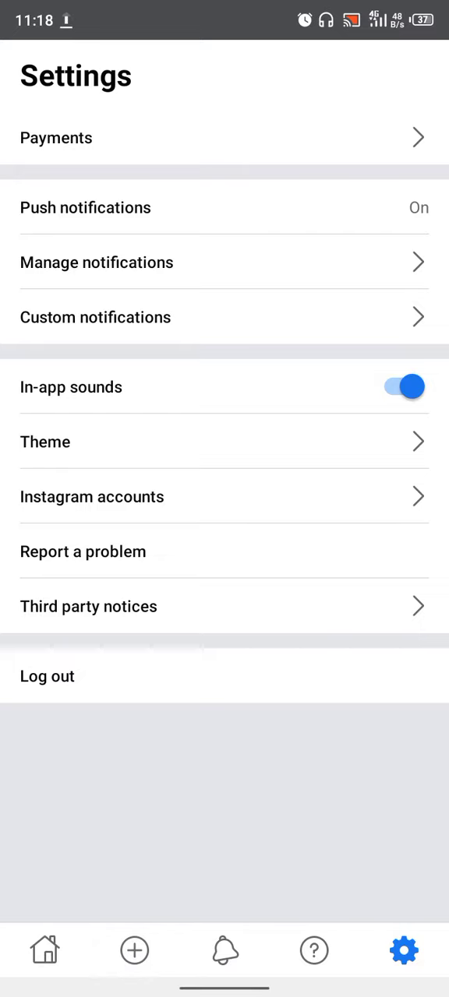
click(134, 950)
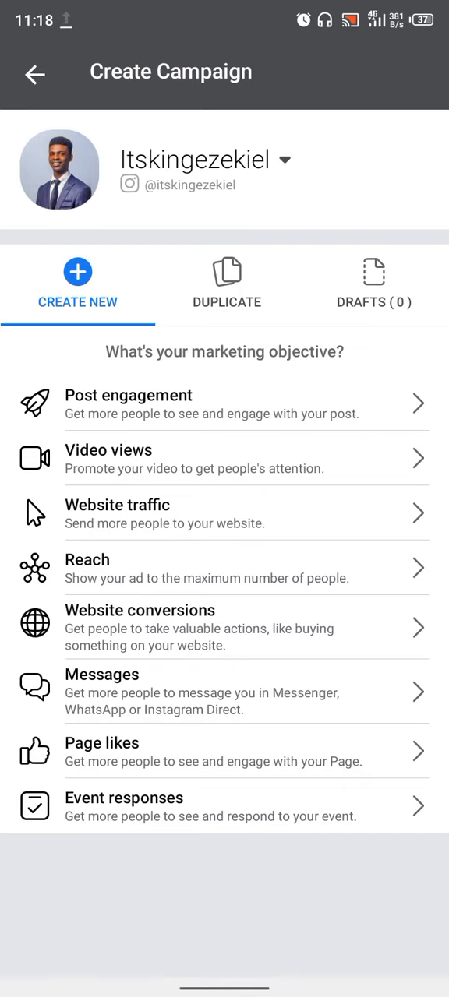
click(404, 950)
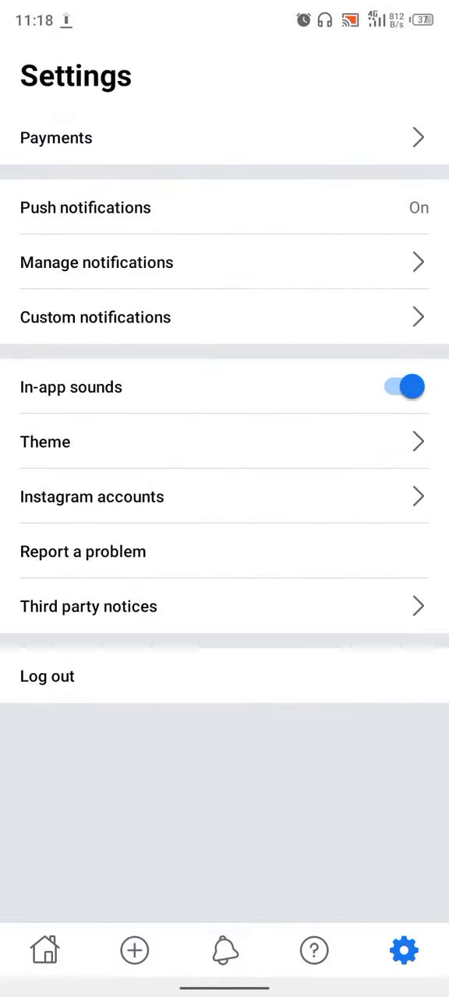
- Enter Payments and choose Add Funds with Debit or Credit Card selected
click(403, 950)
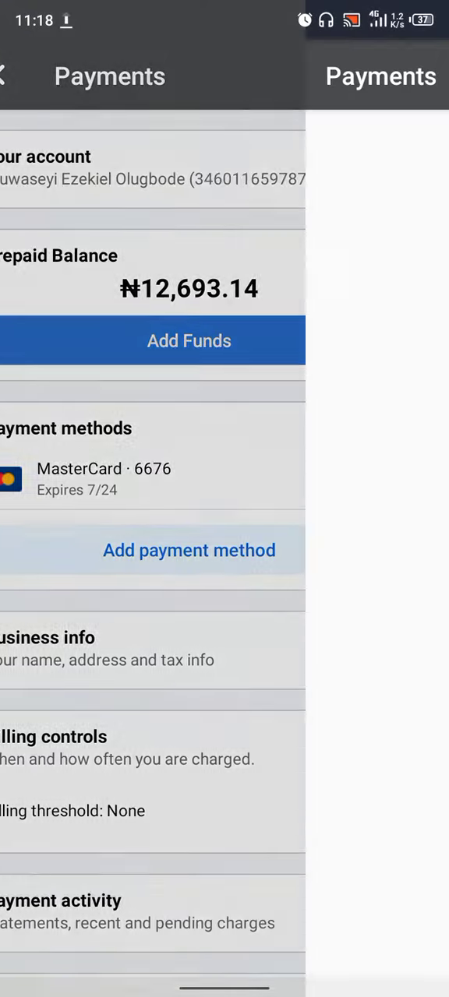
click(9, 75)
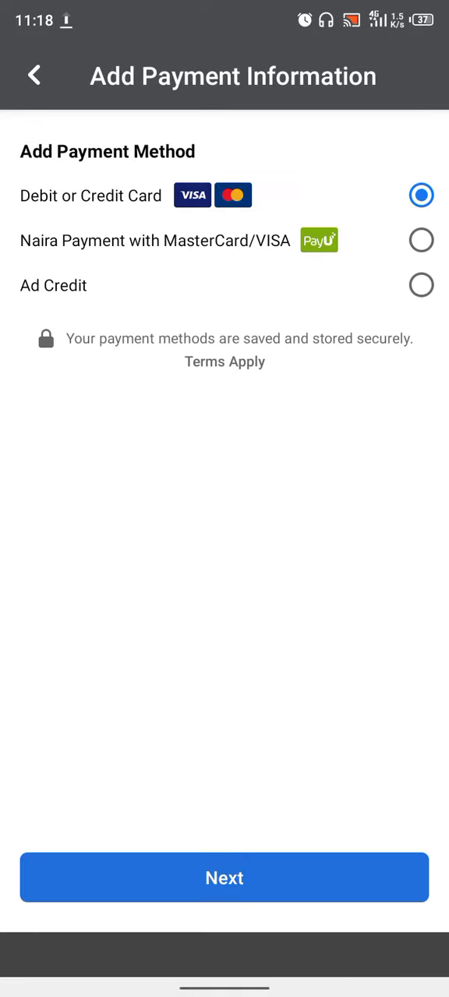
- Choose Naira Payment with PayU, set the amount to 4,500 and continue to payment
click(420, 240)
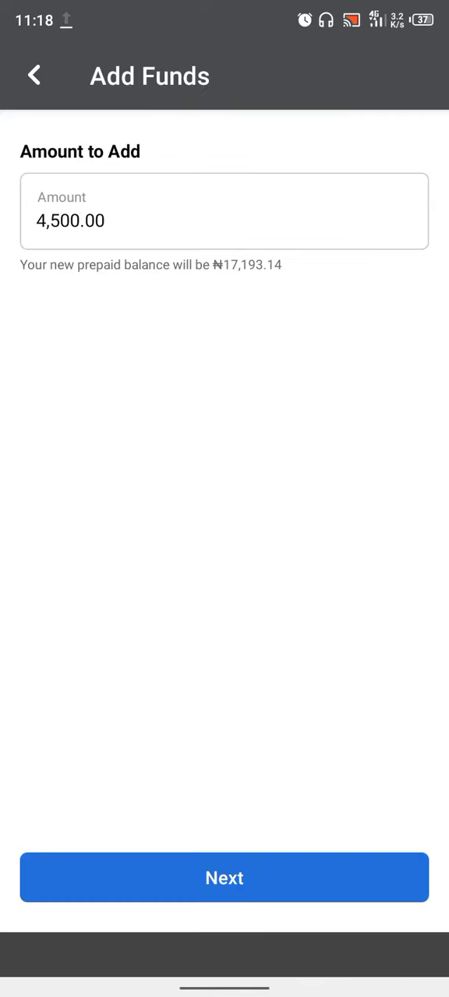
click(224, 212)
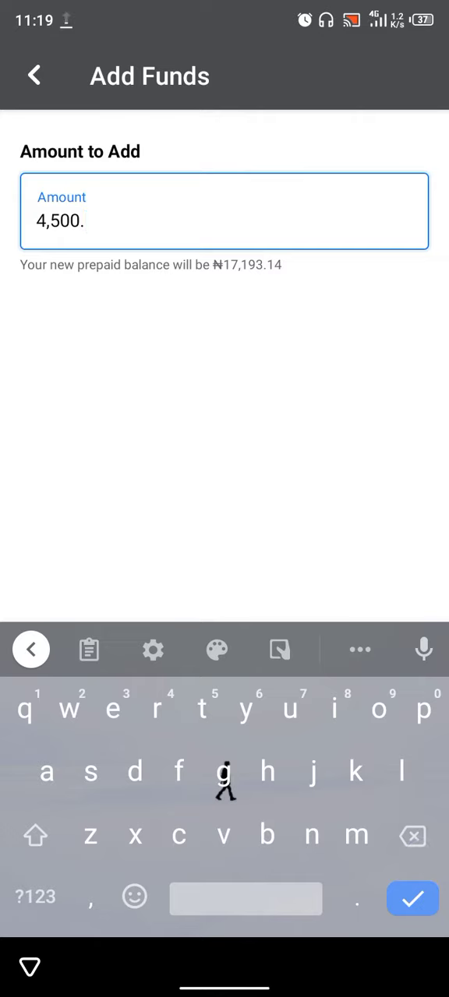
click(412, 897)
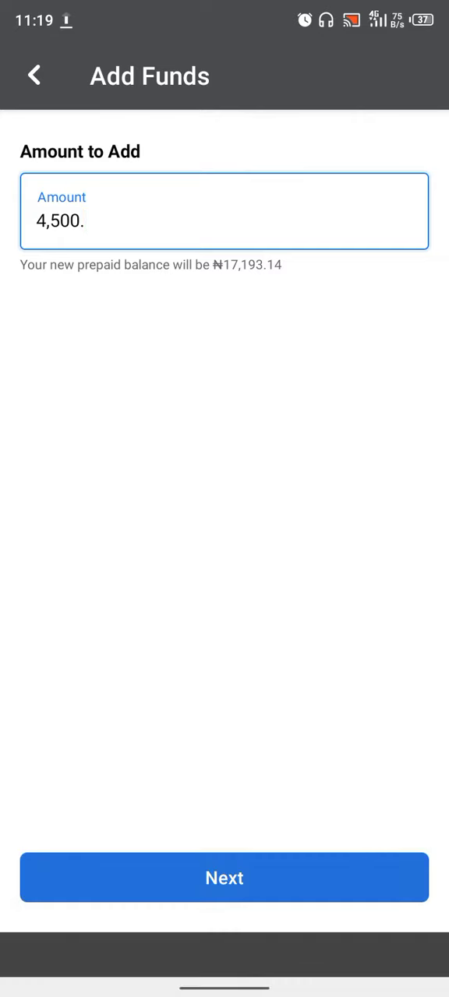
click(225, 878)
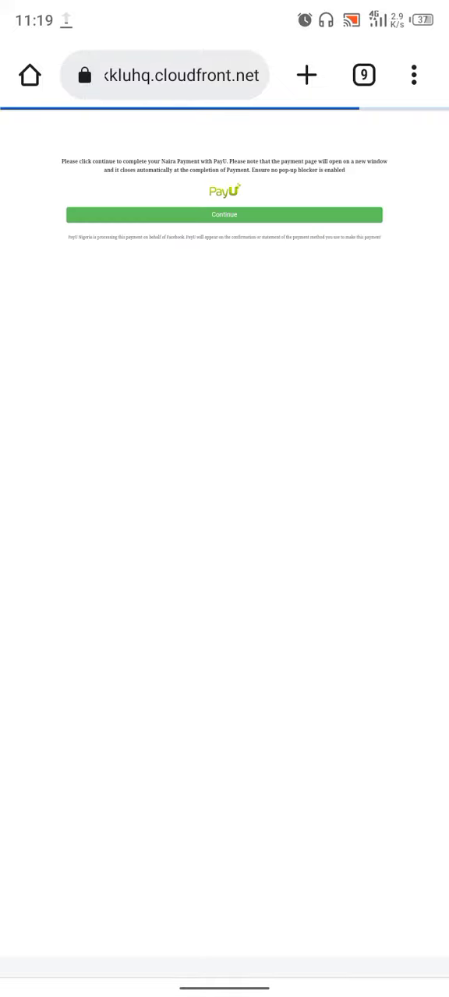
- Continue to the PayU checkout for NGN4500.00 and select Card as the payment method
click(268, 215)
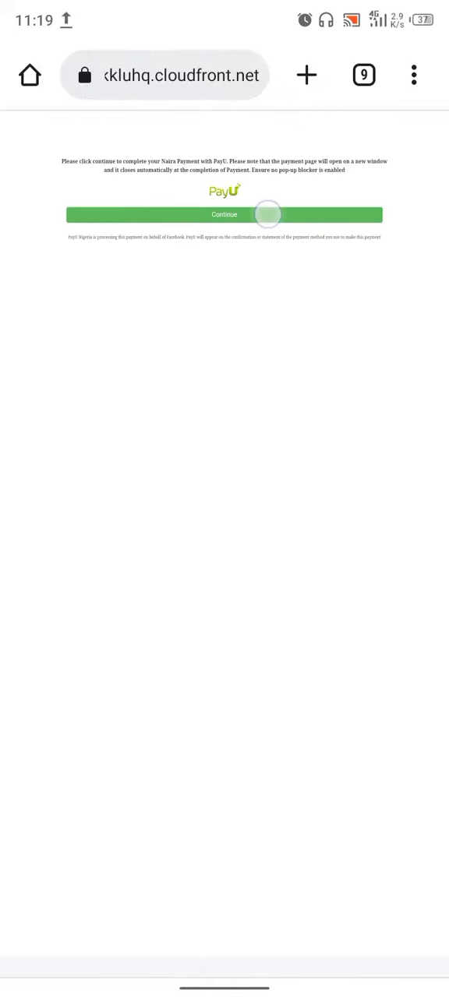
click(224, 215)
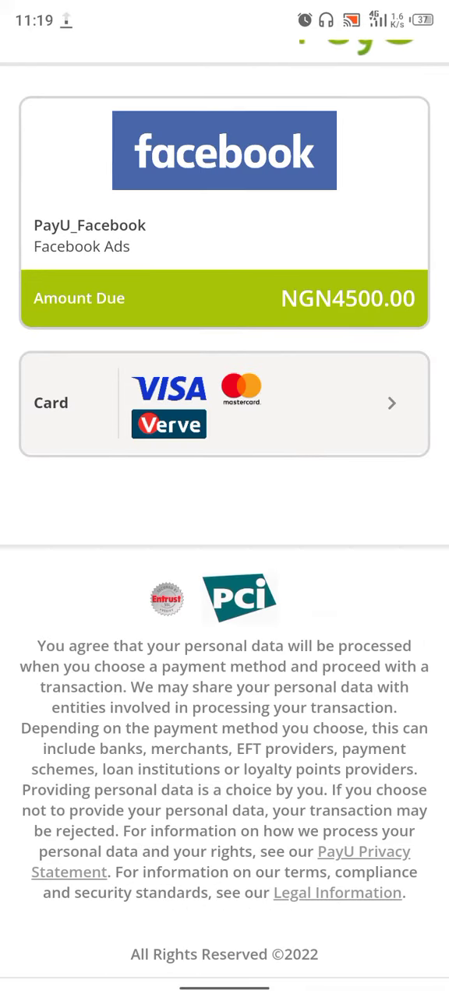
click(225, 402)
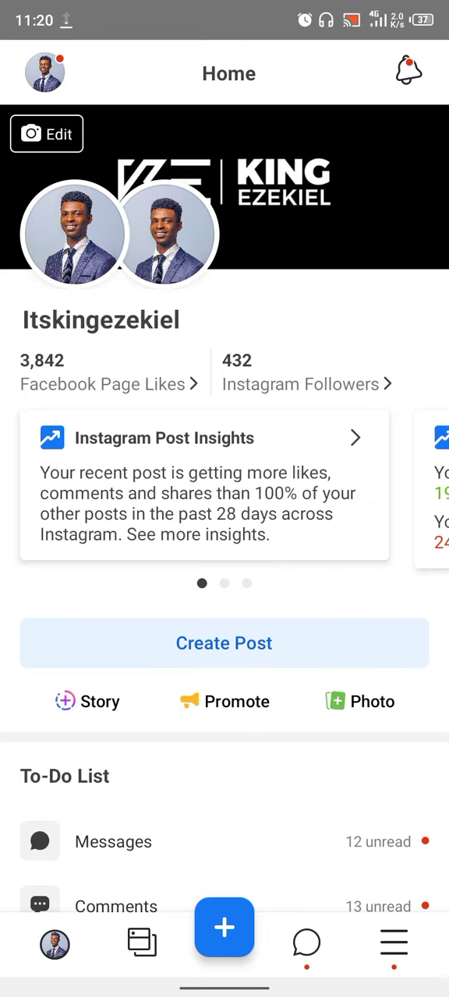
- Browse the insight cards, peek at Create Ad from the + menu, then return to Home
scroll(left, 3)
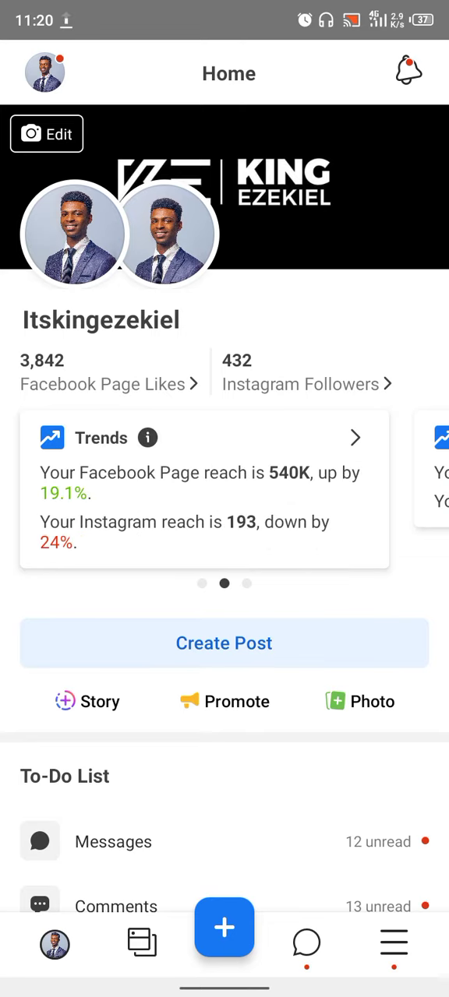
click(224, 927)
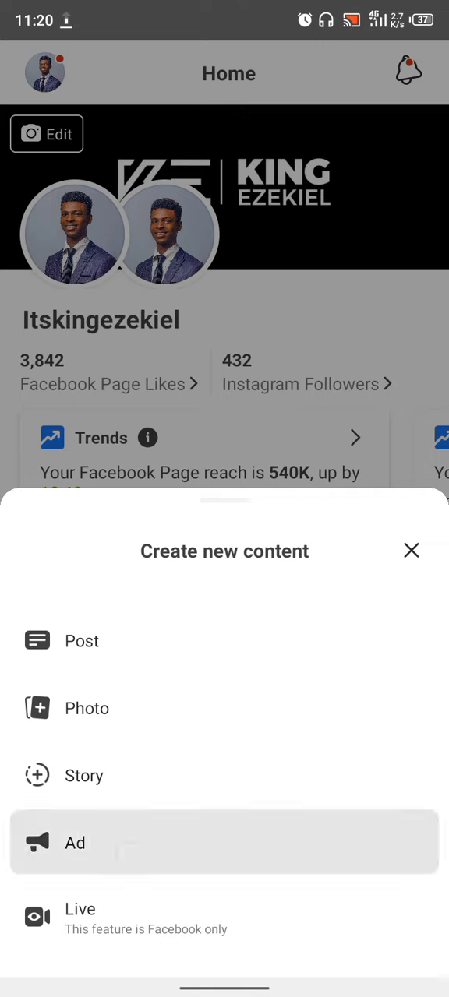
click(75, 841)
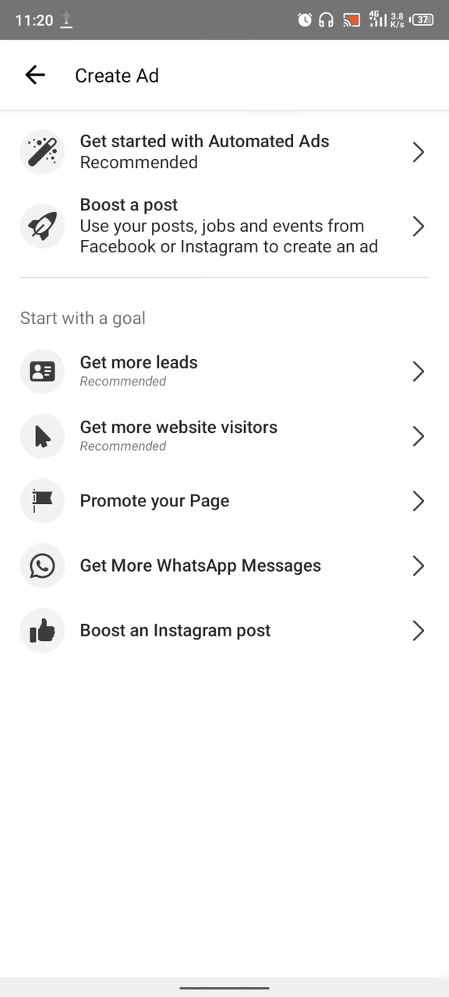
click(34, 75)
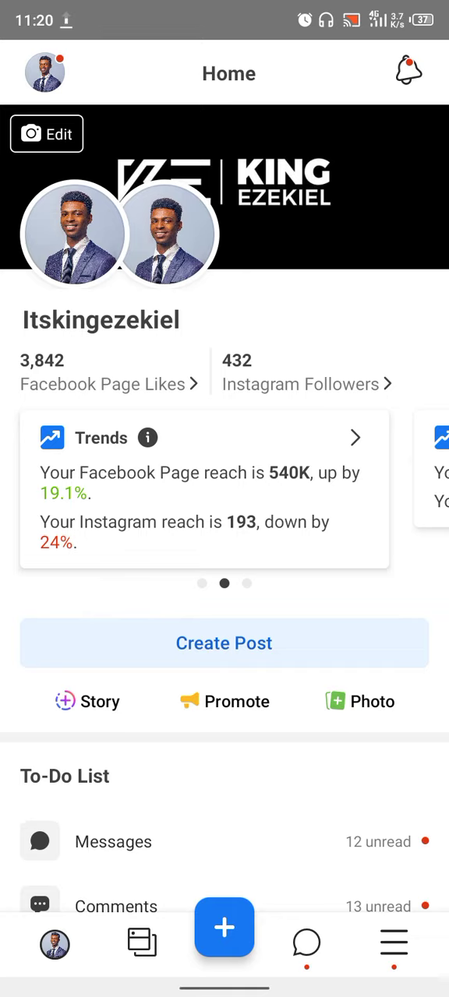
- Visit the Inbox, then browse the Posts & stories list of published posts
click(307, 944)
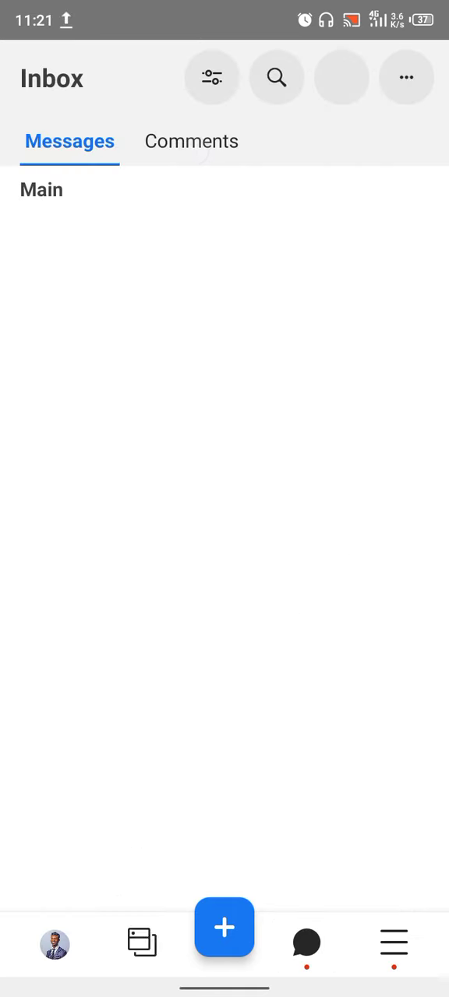
click(56, 944)
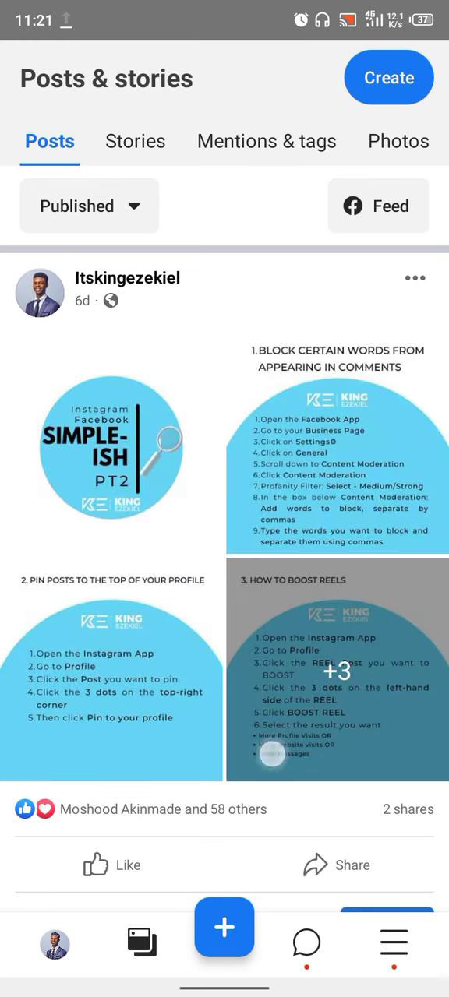
scroll(down, 3)
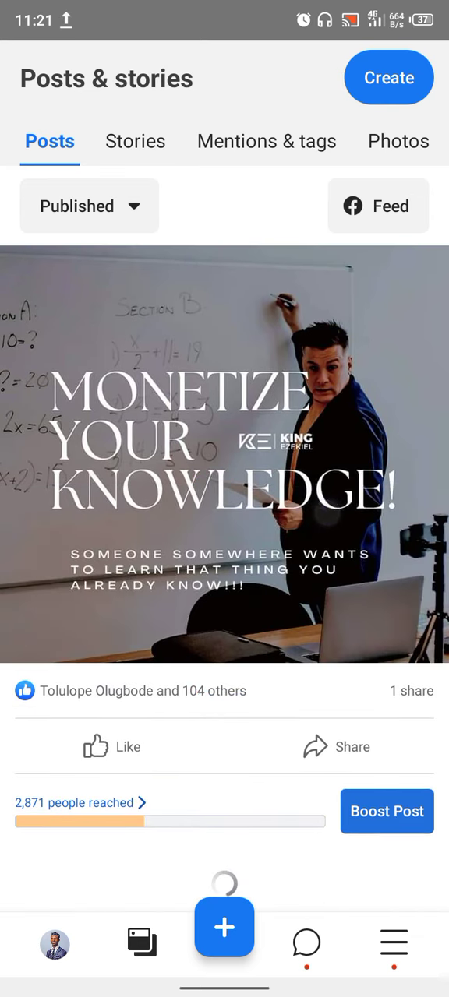
scroll(down, 3)
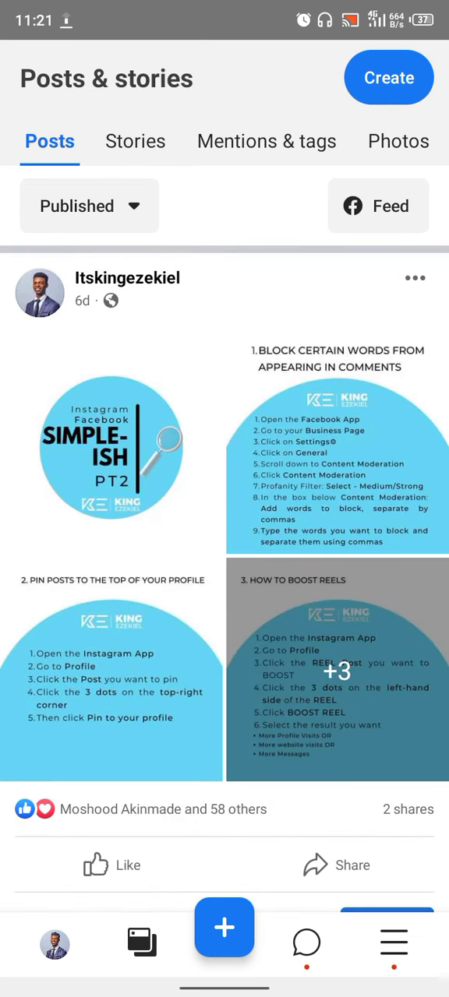